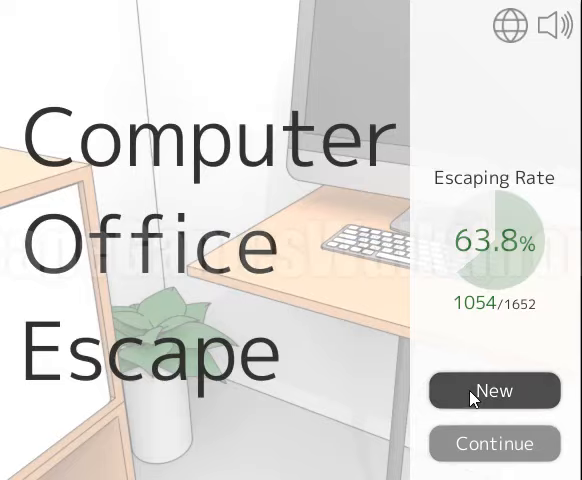
Start a new game, then solve the tilted bookshelf's pattern to release a button.
click(494, 390)
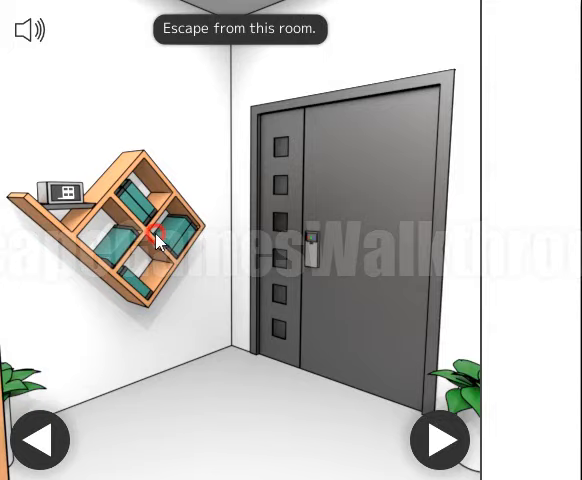
click(155, 235)
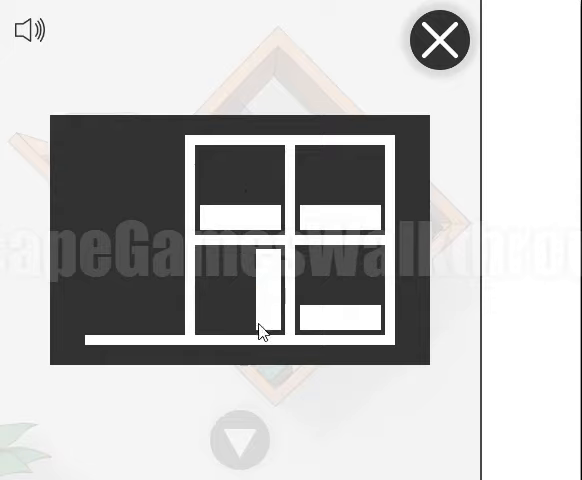
click(340, 210)
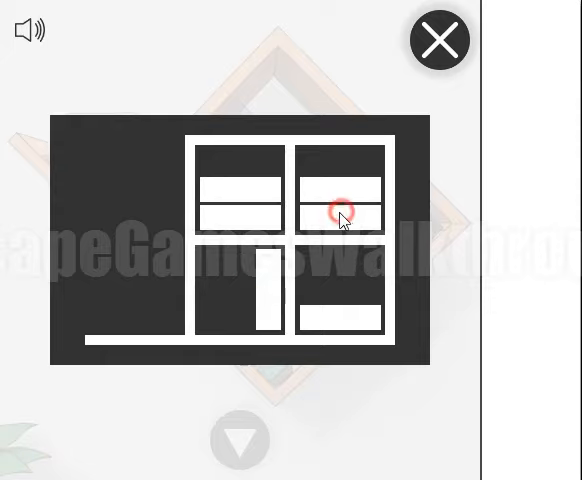
click(438, 40)
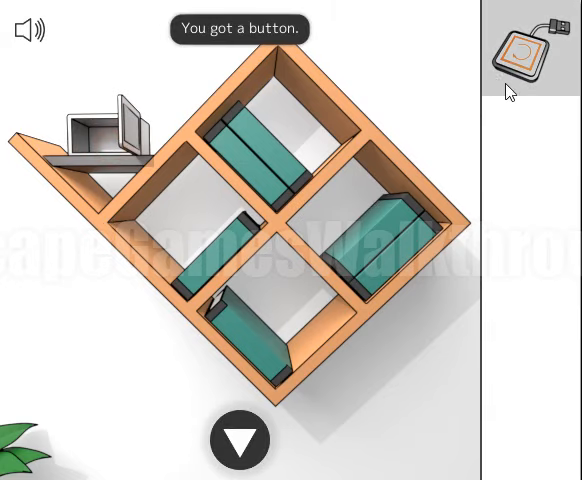
click(238, 440)
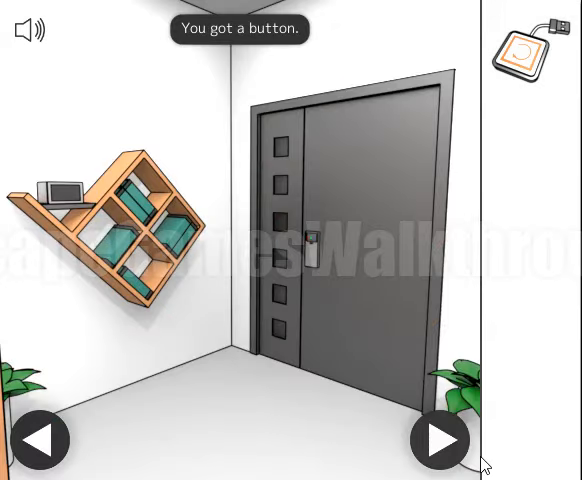
Turn through the room's walls until the meeting tables and monitor are in view.
click(439, 440)
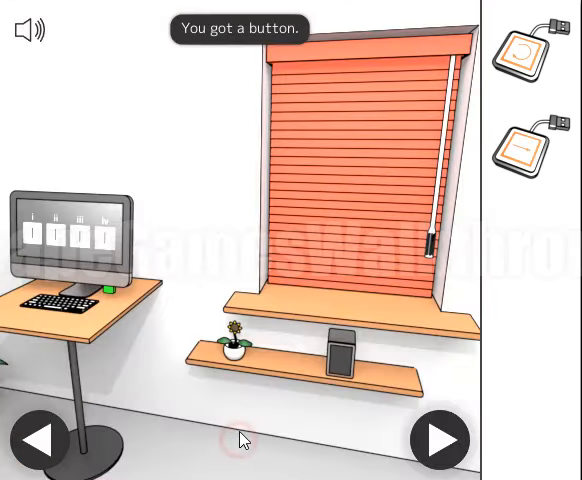
click(438, 440)
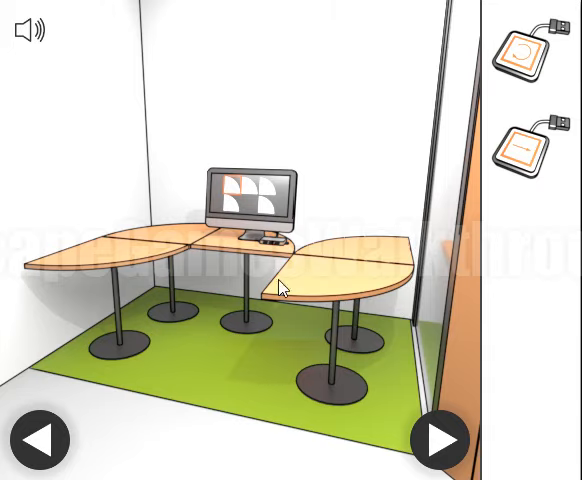
Rotate the monitor's quarter-circle tiles into the picture and take the released USB stick.
click(248, 190)
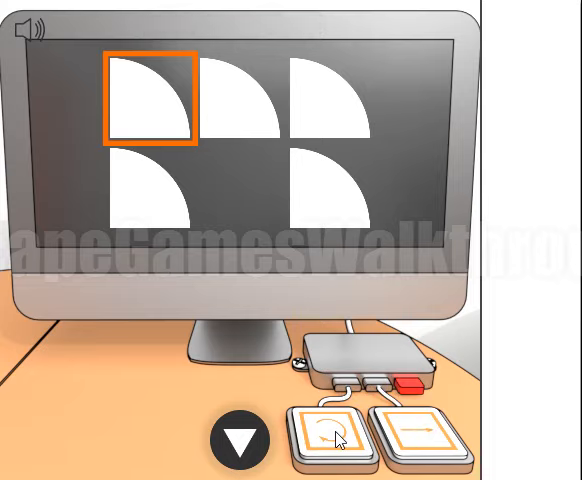
click(331, 438)
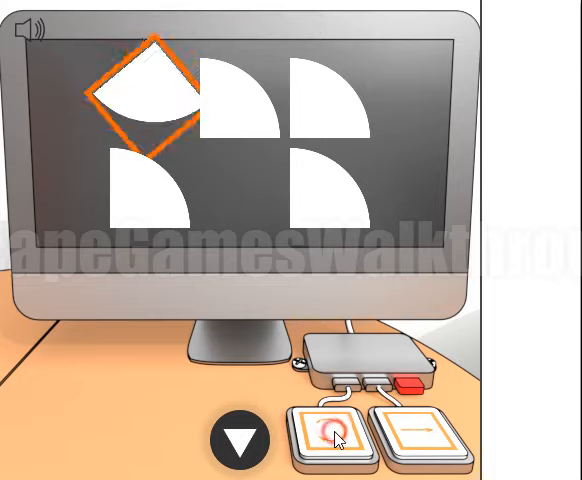
click(334, 435)
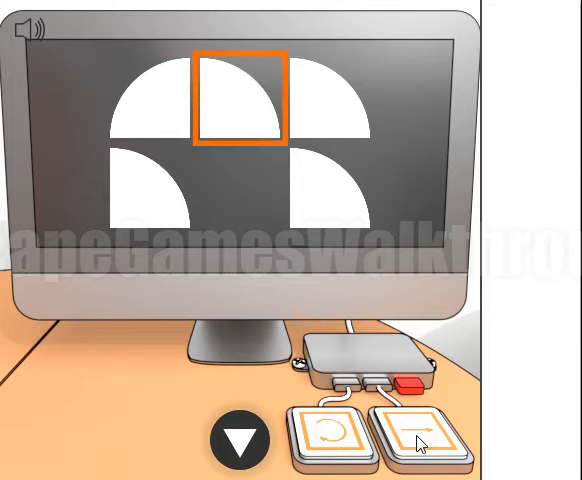
click(335, 443)
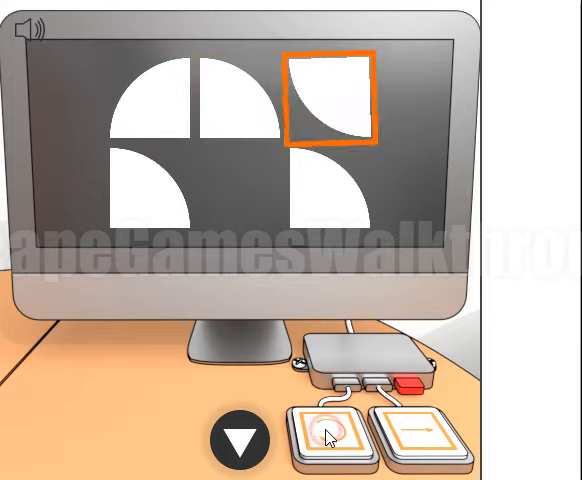
click(336, 434)
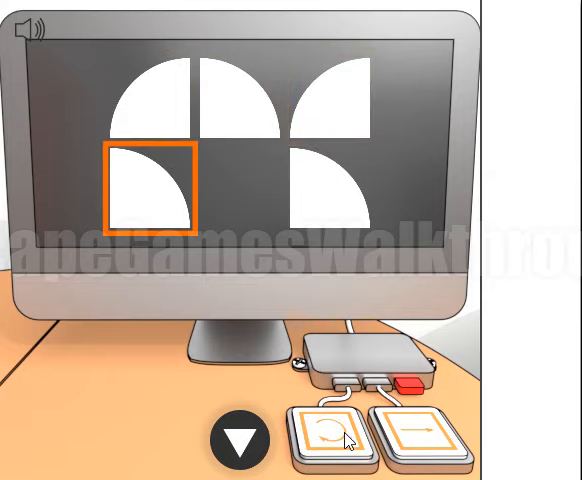
click(340, 434)
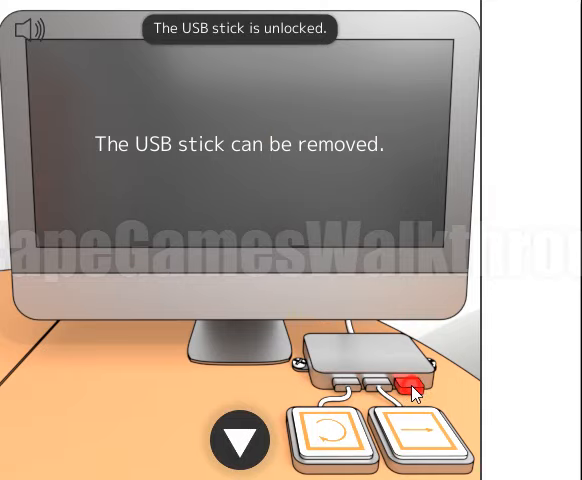
click(408, 383)
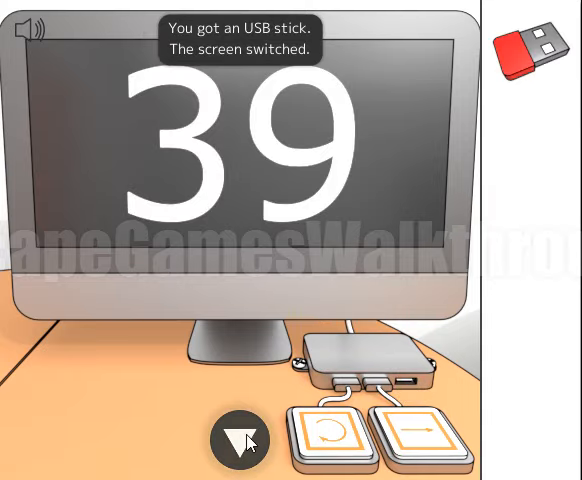
Unlock the locker with the USB stick, take the cup and fill it with coffee.
click(240, 442)
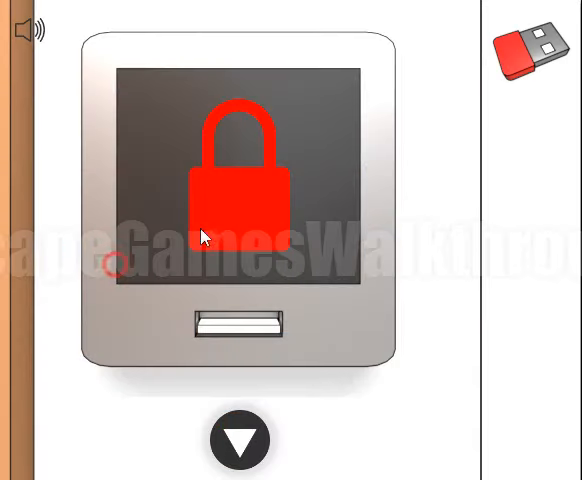
click(239, 322)
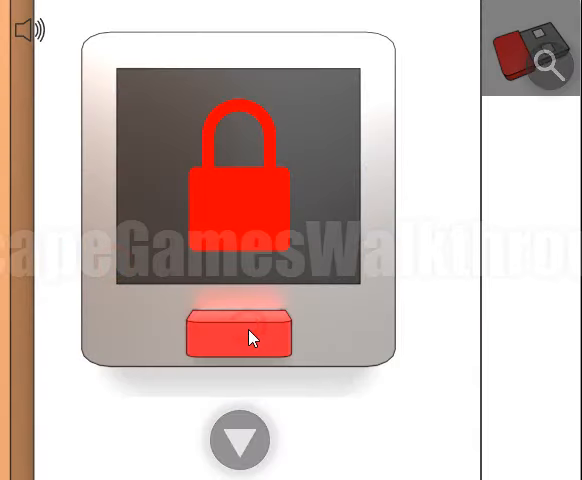
click(239, 332)
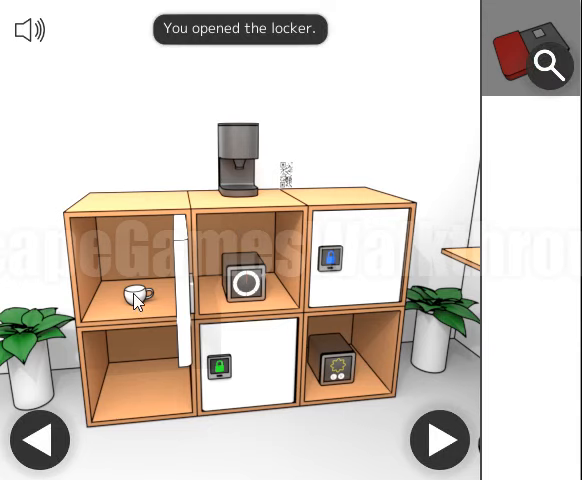
click(140, 295)
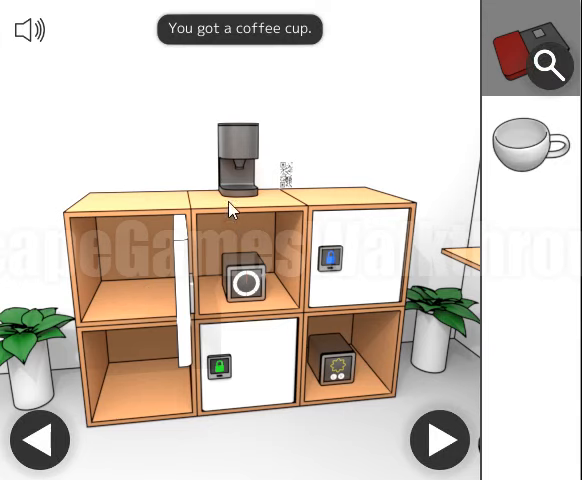
click(240, 150)
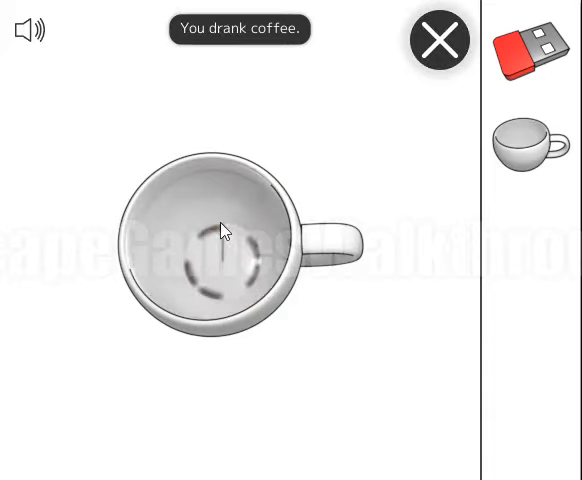
mouse_move(253, 243)
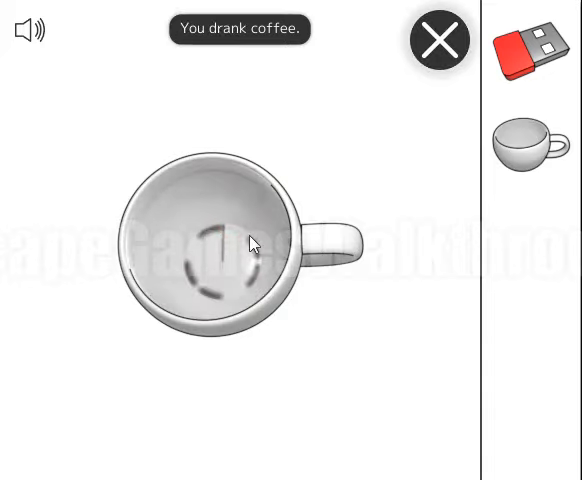
Set the round dial lock to the coffee cup's ring clue to get the key.
click(438, 39)
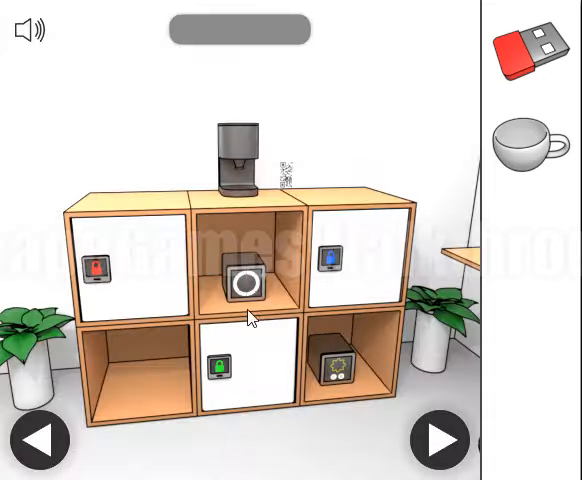
click(240, 284)
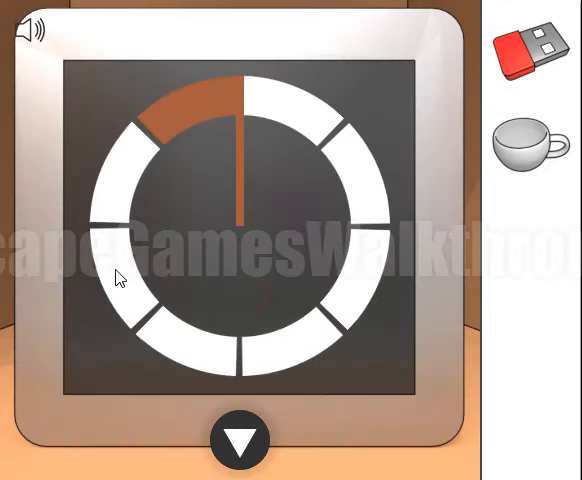
click(368, 194)
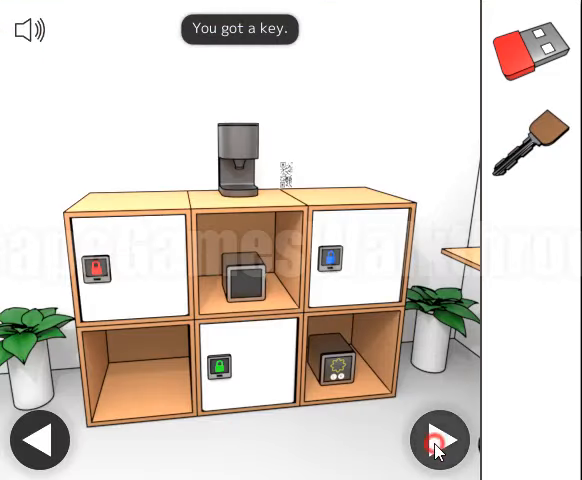
Open the orange door with the key and enter the binary-light hex code.
click(439, 440)
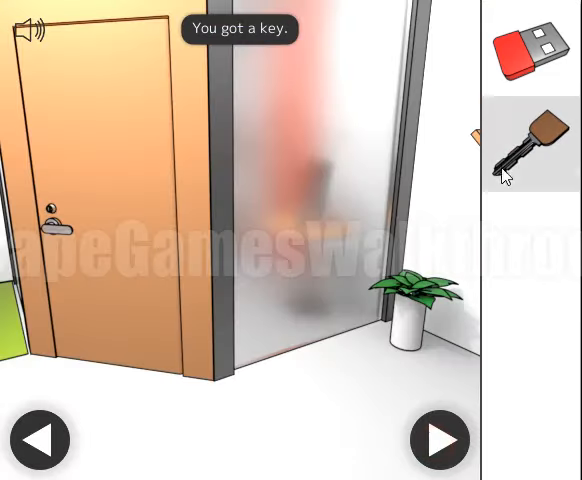
click(438, 440)
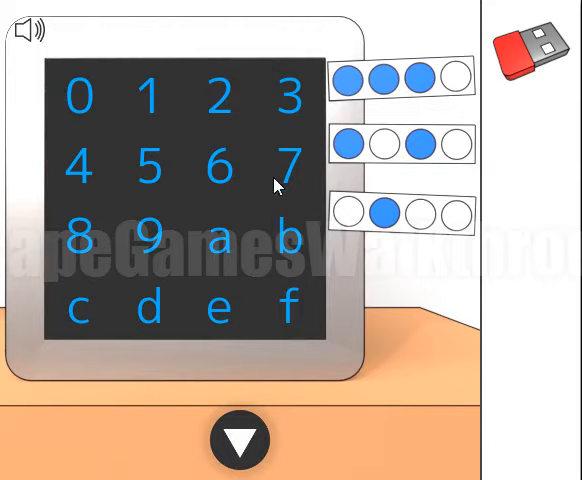
mouse_move(249, 250)
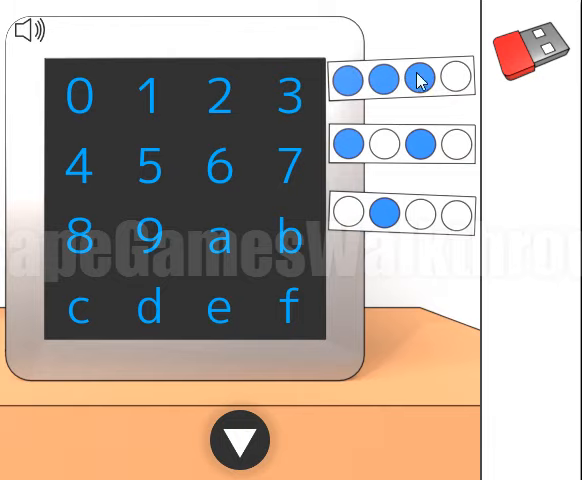
click(240, 440)
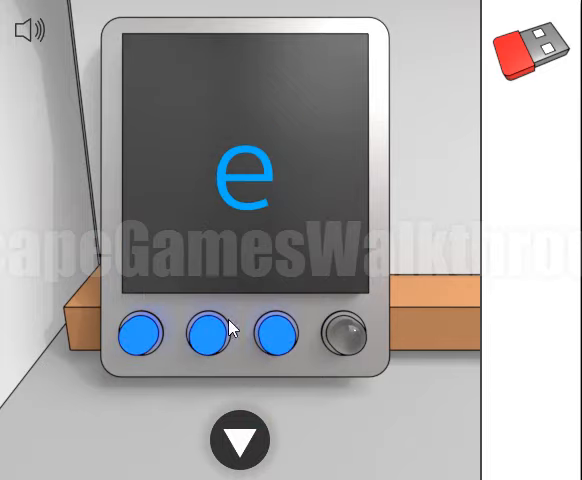
mouse_move(283, 234)
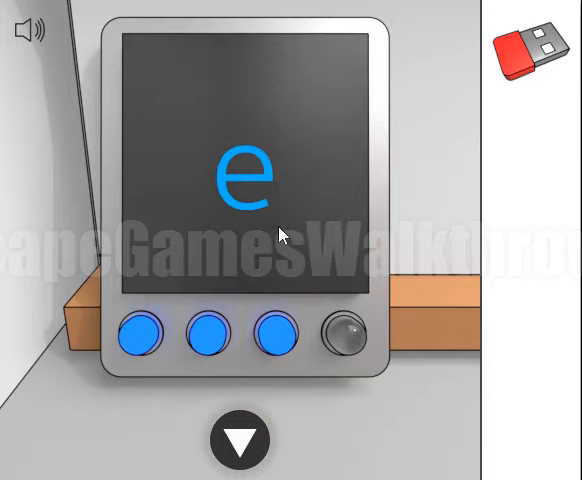
click(144, 336)
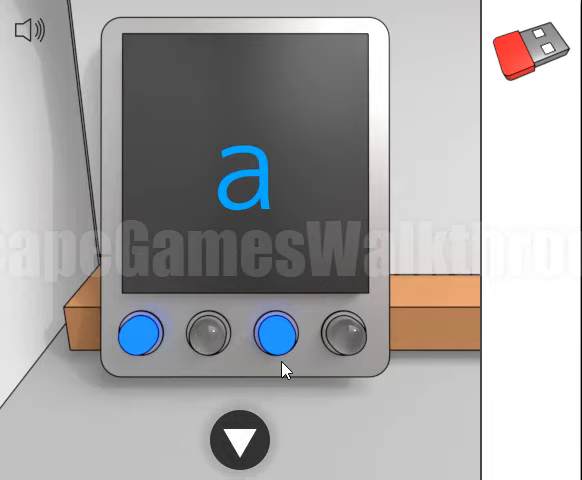
click(278, 333)
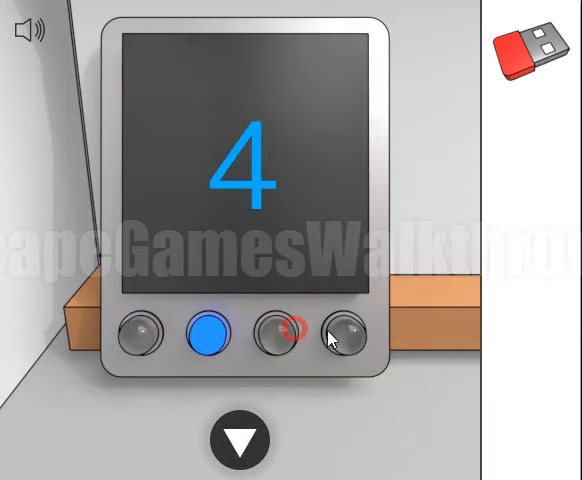
click(239, 440)
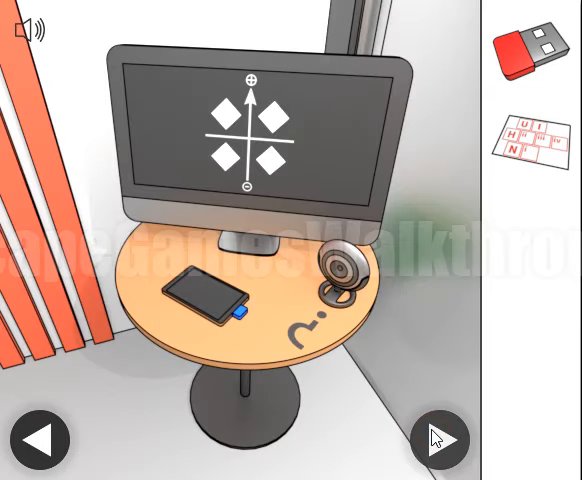
Collect and inspect the smartphone, a QR scanner, then turn to the whiteboard.
click(205, 290)
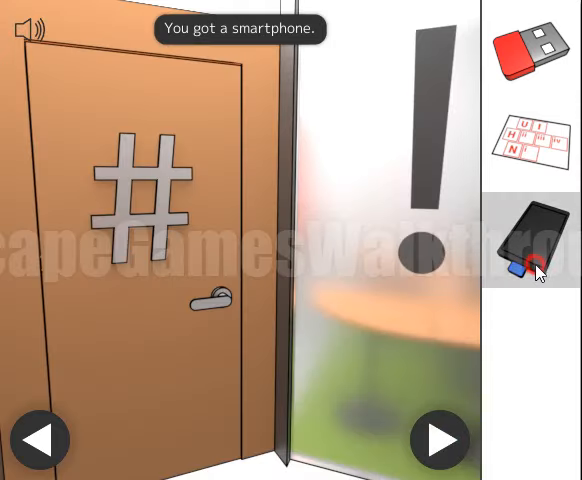
click(532, 253)
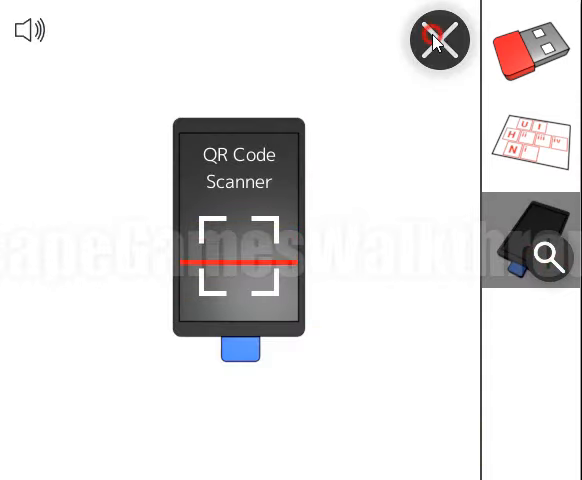
click(437, 40)
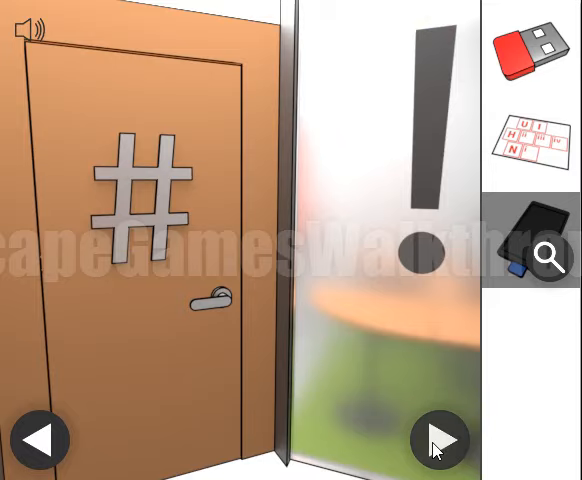
click(437, 440)
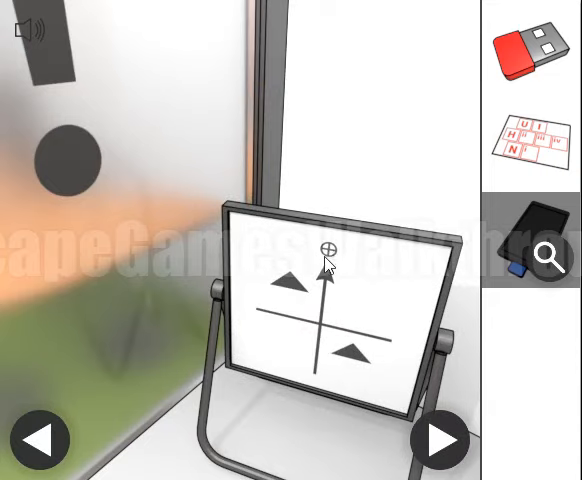
mouse_move(348, 347)
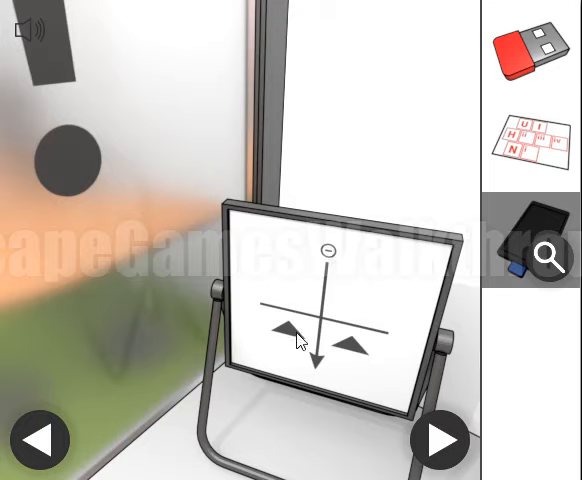
mouse_move(351, 305)
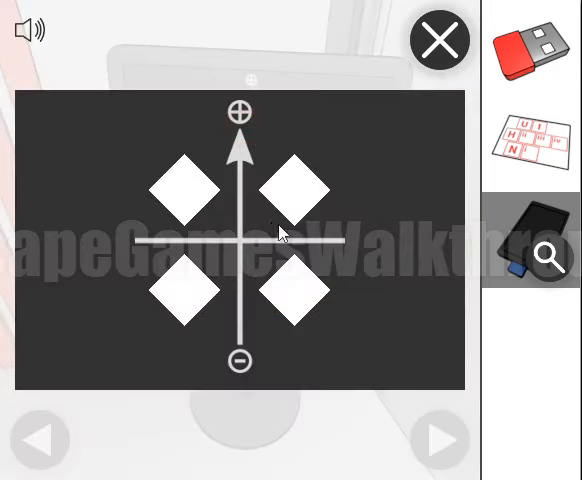
Set the monitor's quadrant shapes to match the whiteboard's diamond pattern.
click(185, 187)
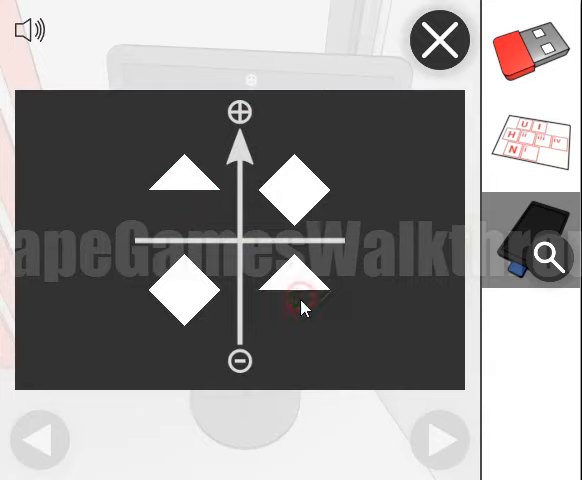
click(291, 183)
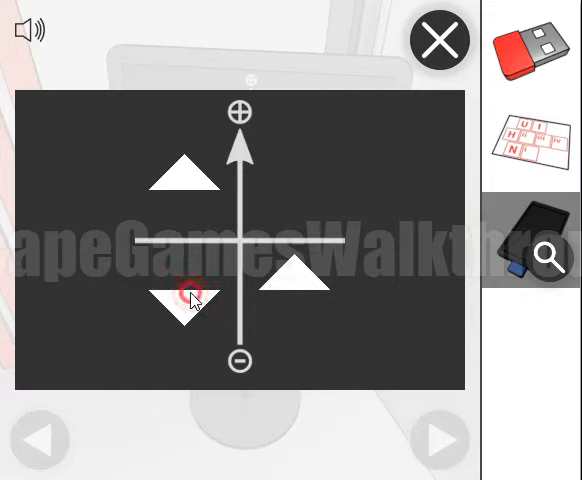
click(189, 300)
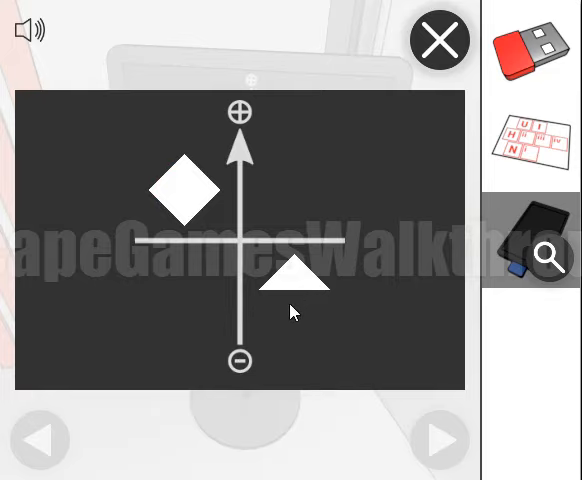
mouse_move(291, 198)
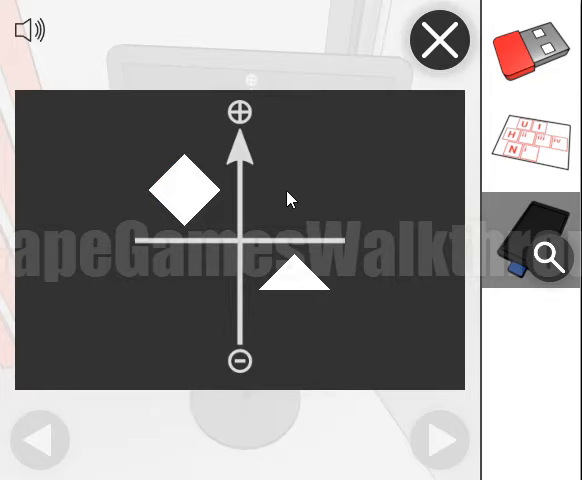
click(439, 39)
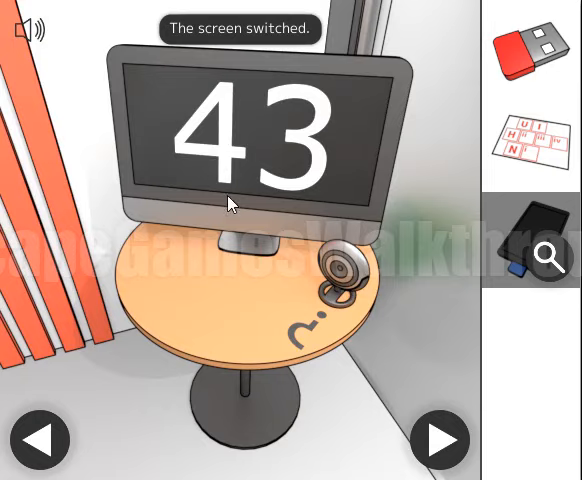
mouse_move(298, 308)
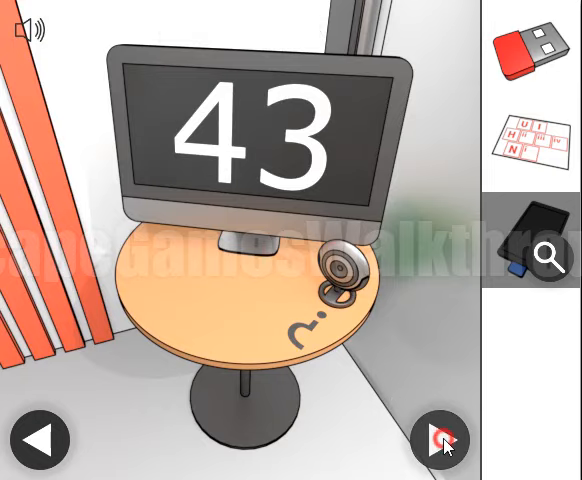
Zoom into the computer desk and enter the screen's letter code.
click(440, 440)
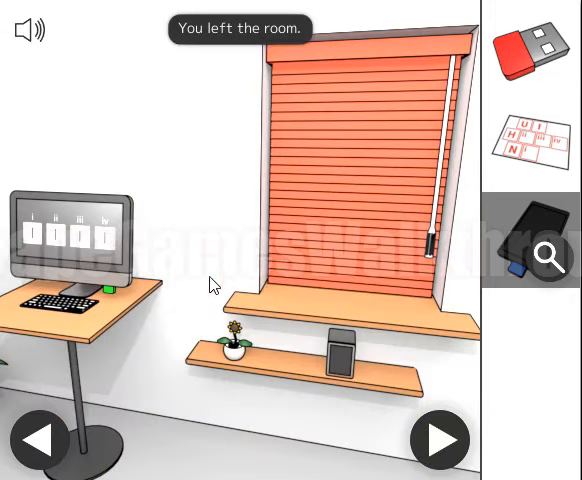
click(67, 240)
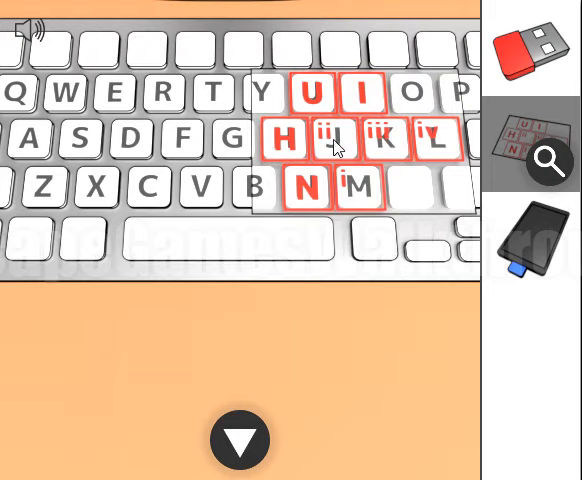
mouse_move(413, 138)
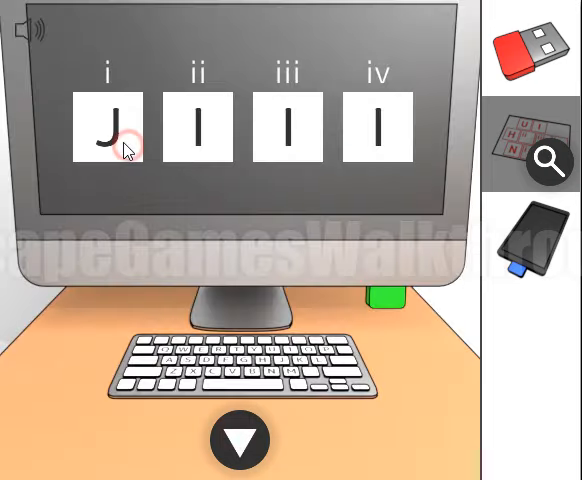
click(107, 127)
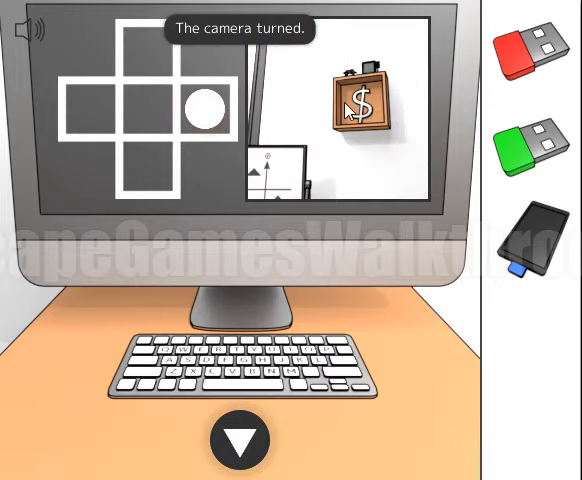
click(84, 117)
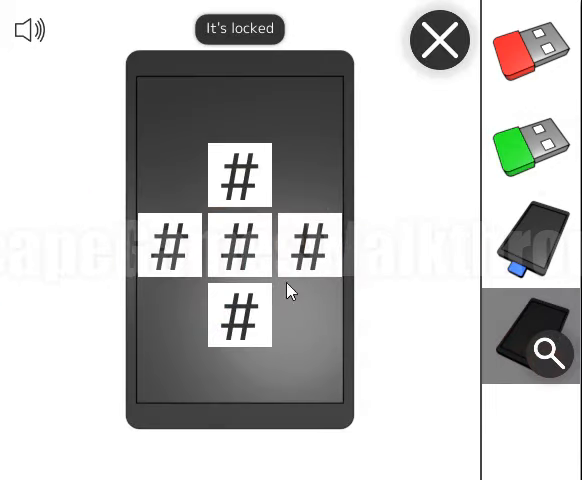
mouse_move(220, 270)
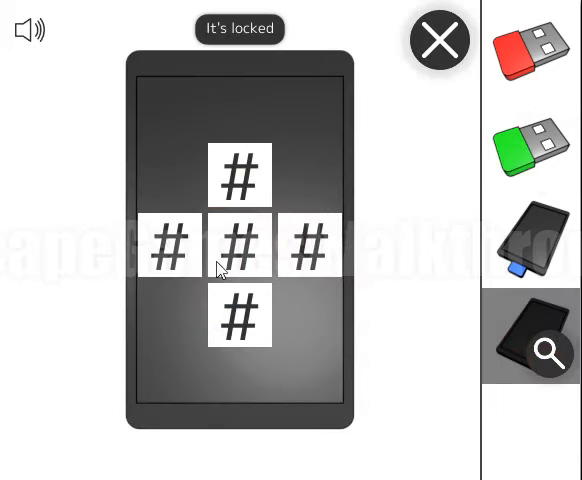
mouse_move(237, 256)
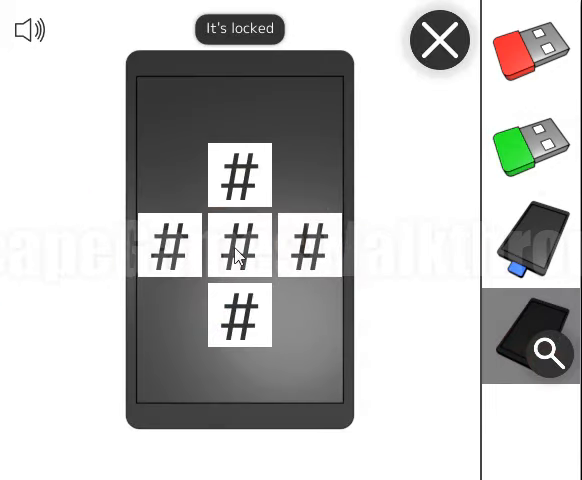
Cycle the phone's centre lock symbol to unlock it, then turn on its flashlight.
click(239, 244)
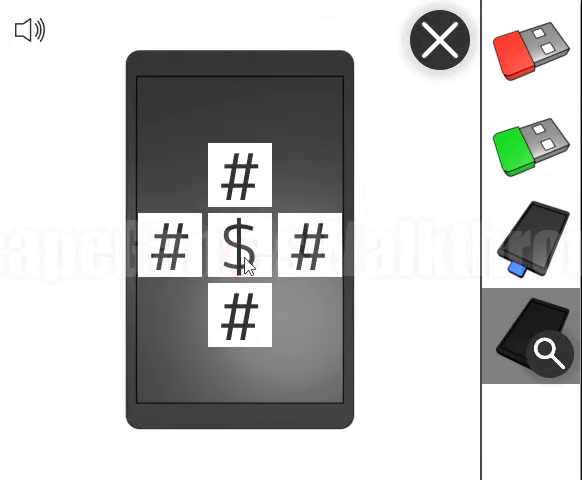
click(240, 245)
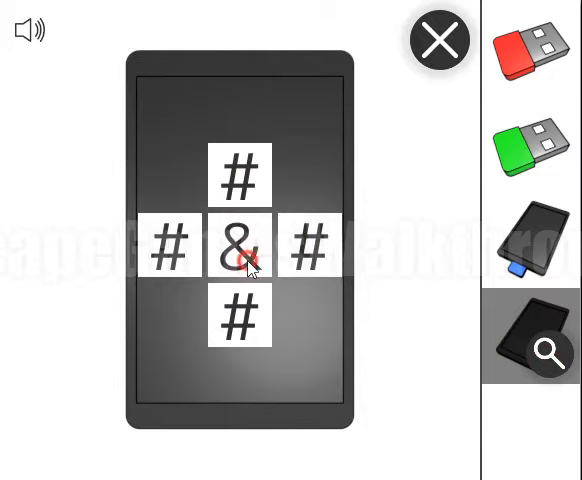
click(239, 245)
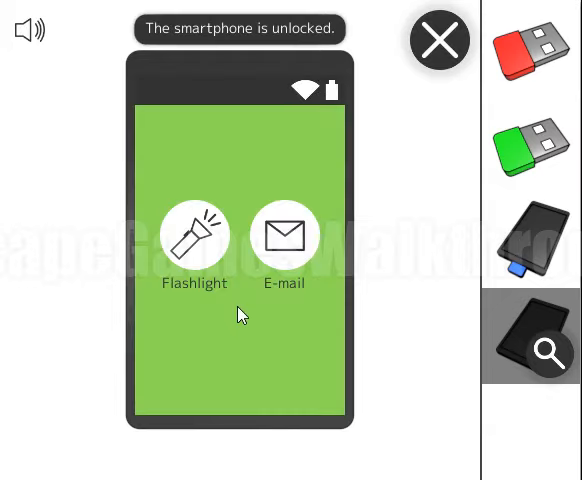
click(284, 235)
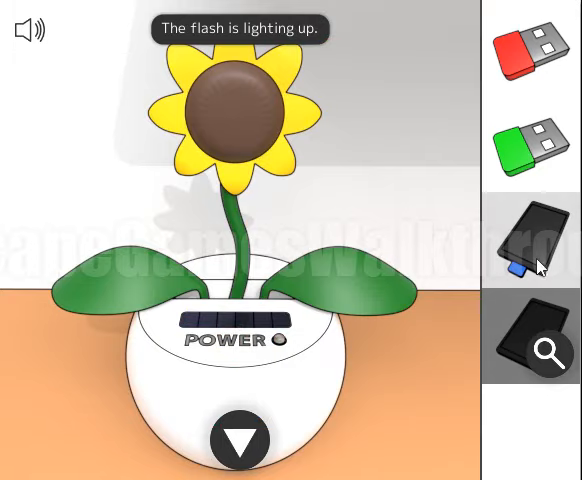
Light the sunflower's solar panel, power it on, solve the star lock and take the key.
click(528, 245)
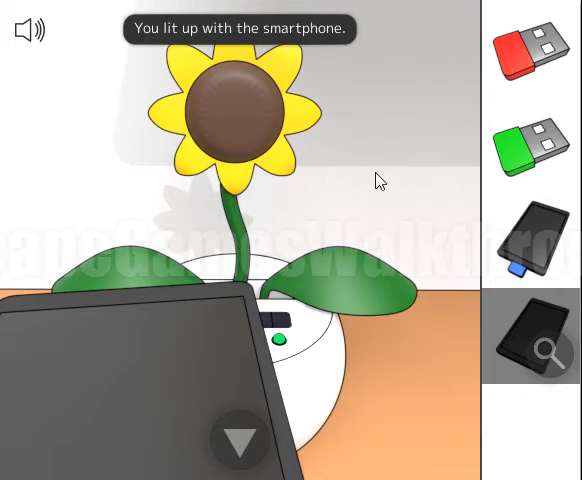
click(278, 343)
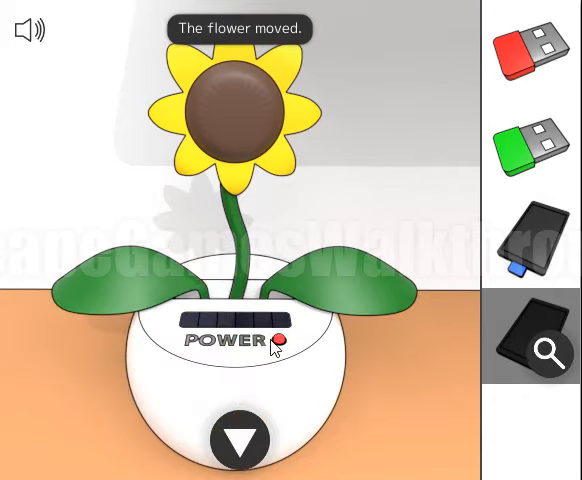
click(524, 338)
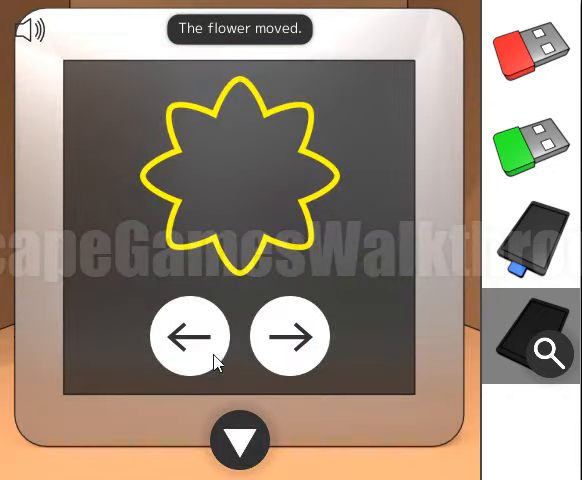
click(290, 336)
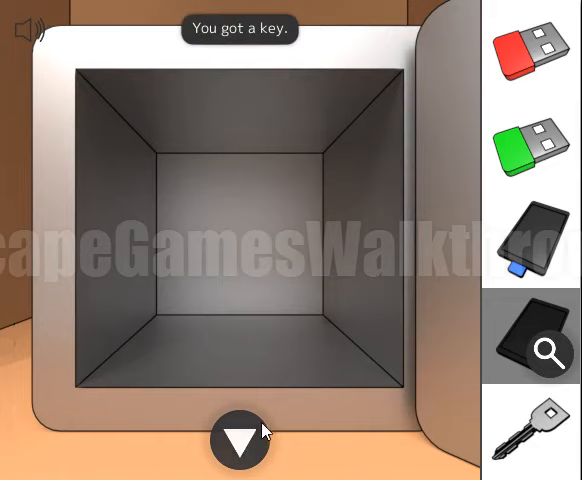
click(240, 440)
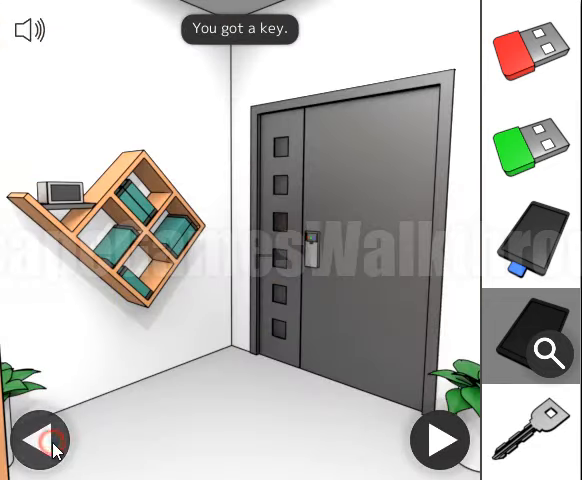
Turn left to the shelf corner with the tablet's A–D letter puzzle.
click(439, 440)
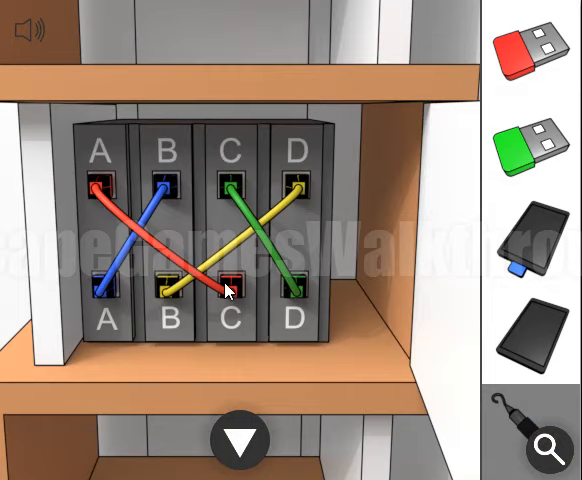
mouse_move(169, 186)
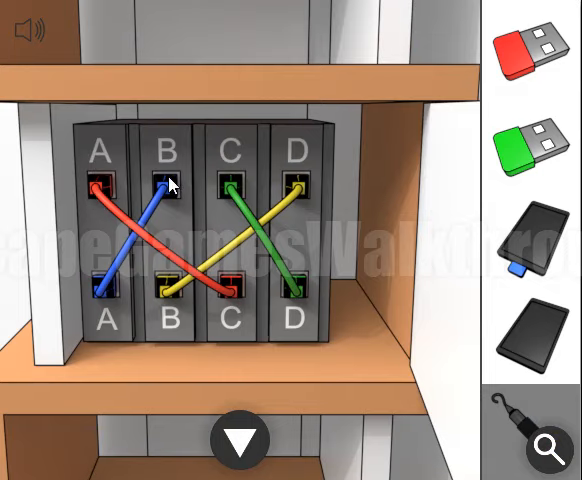
mouse_move(290, 300)
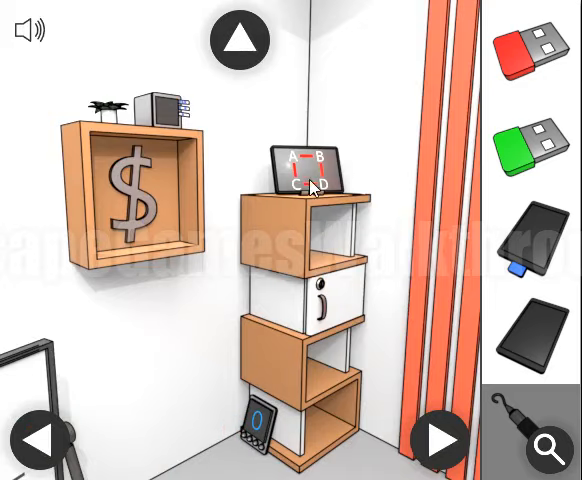
Recolour the tablet's A–D lines to send the e-mail, then check the phone's notification.
click(308, 165)
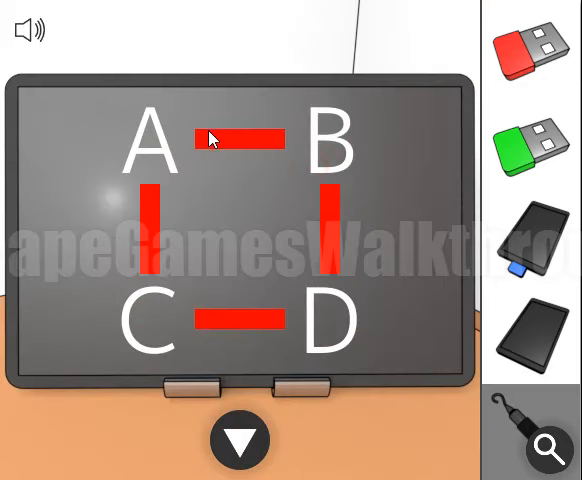
mouse_move(152, 147)
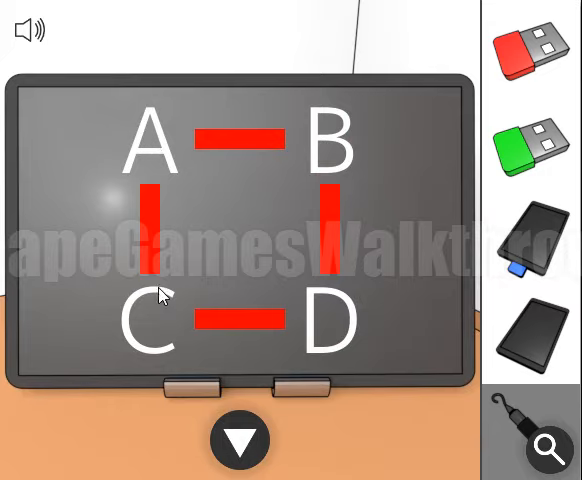
mouse_move(190, 137)
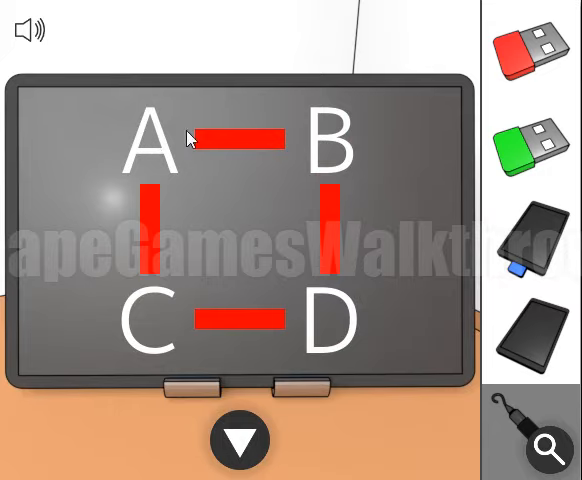
click(240, 139)
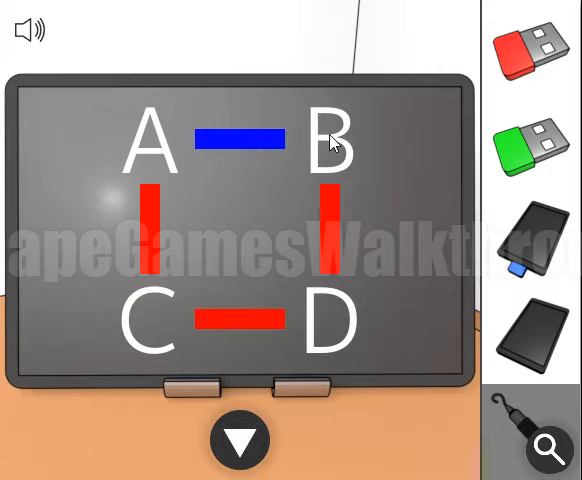
click(330, 240)
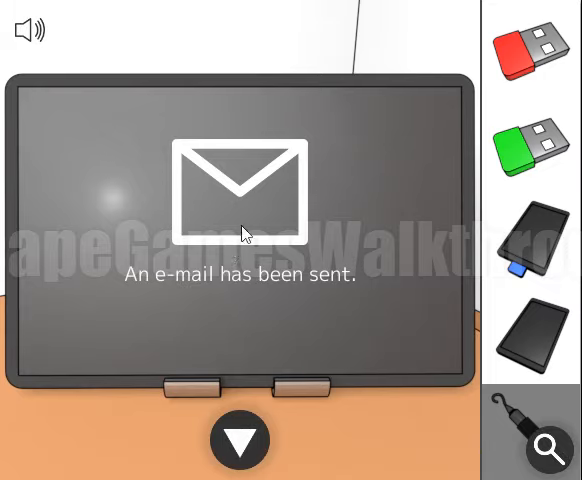
click(239, 440)
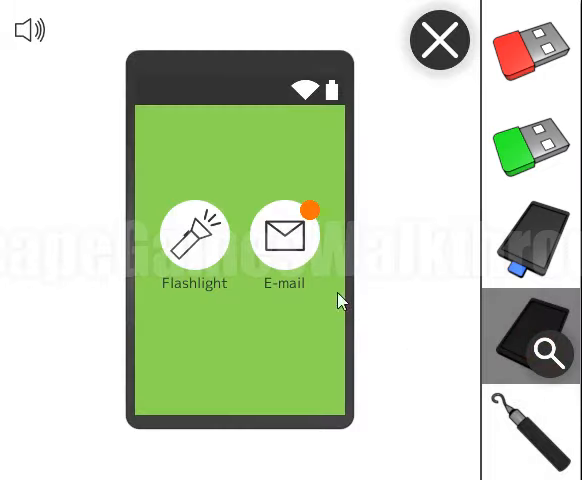
Open the phone e-mail's passcode prompt, lower the screen, and read monitor numbers 43, 57, 39.
click(283, 235)
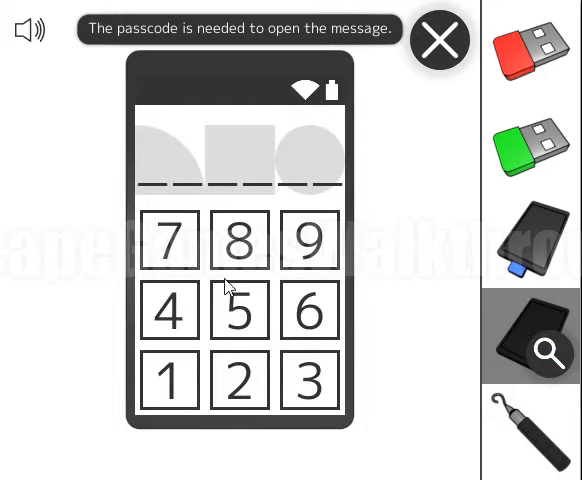
mouse_move(205, 139)
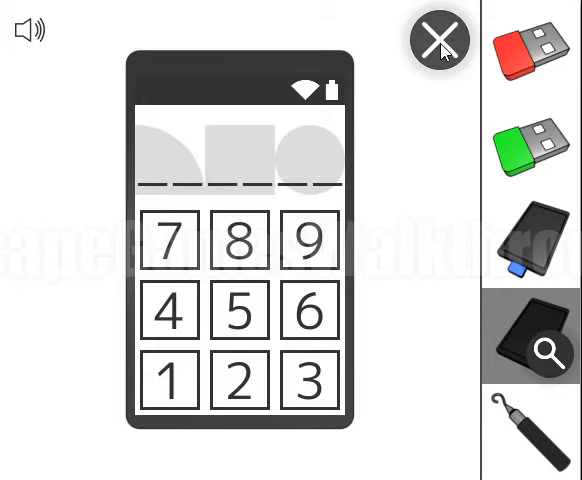
click(437, 38)
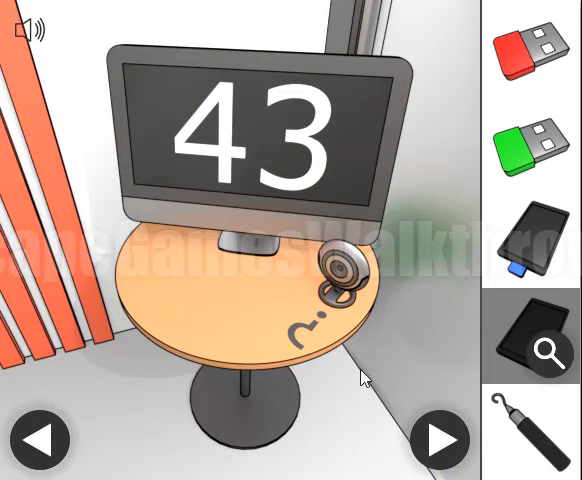
mouse_move(210, 118)
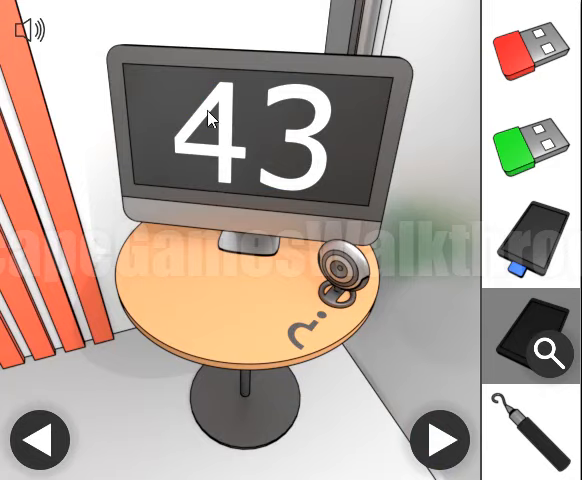
mouse_move(321, 216)
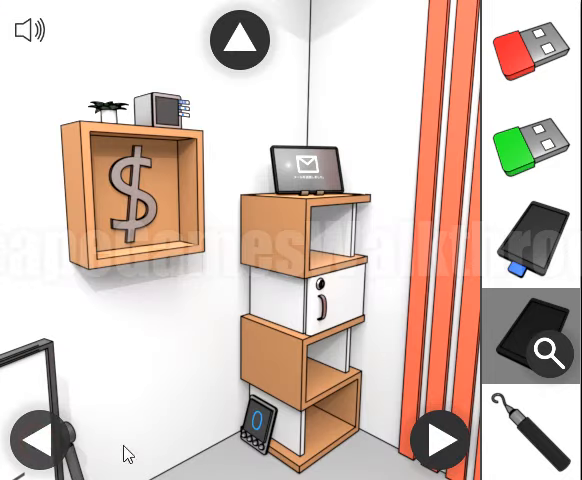
click(239, 40)
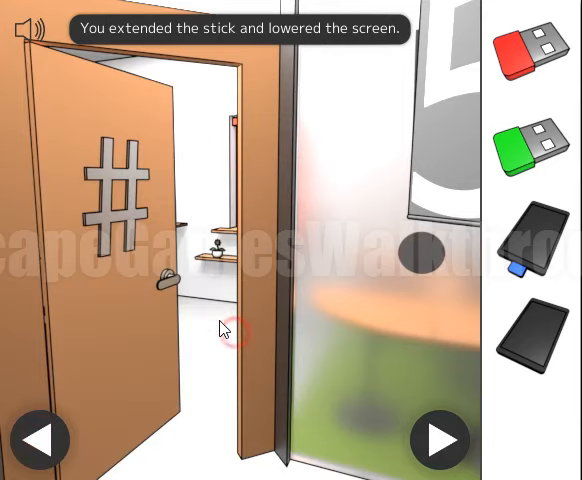
click(439, 440)
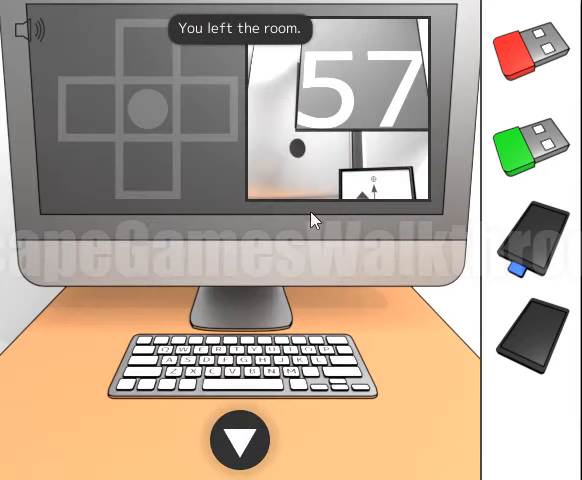
mouse_move(370, 98)
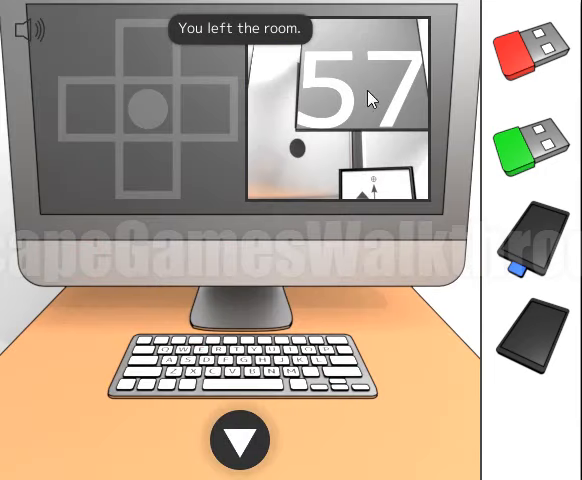
click(239, 440)
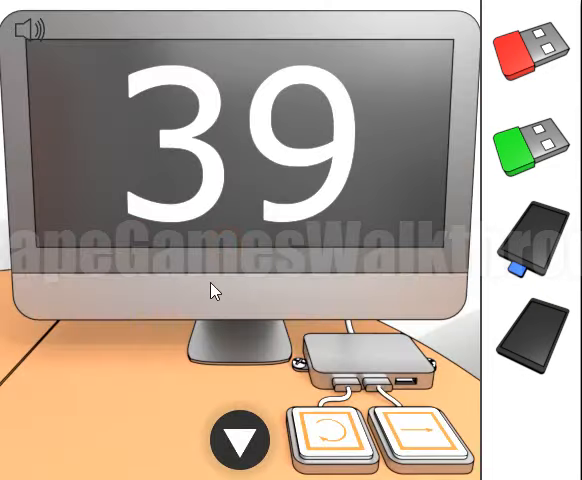
mouse_move(293, 260)
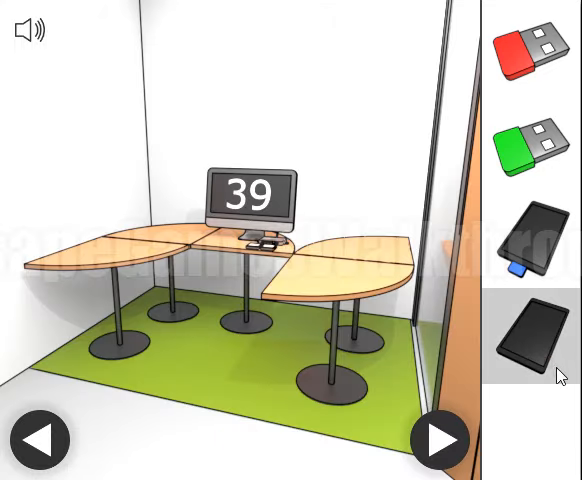
Unlock the phone's e-mail with the monitor-number passcode and view the half QR code.
click(531, 338)
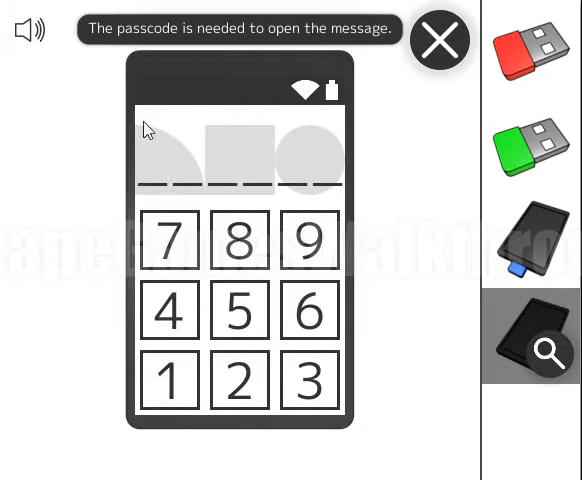
click(311, 381)
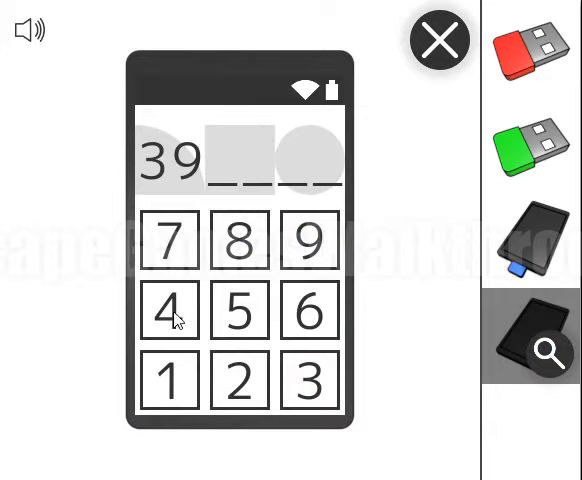
mouse_move(175, 322)
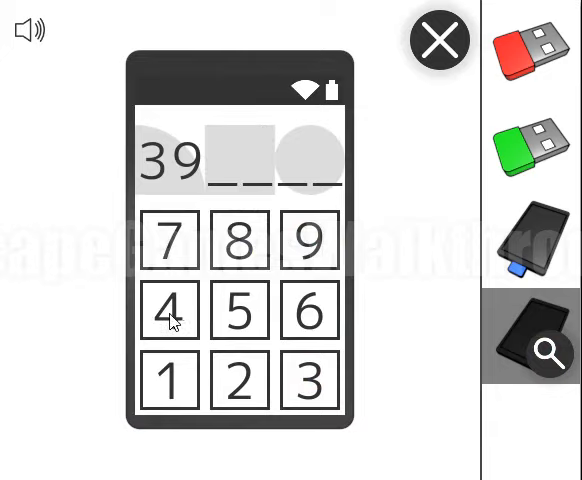
click(238, 309)
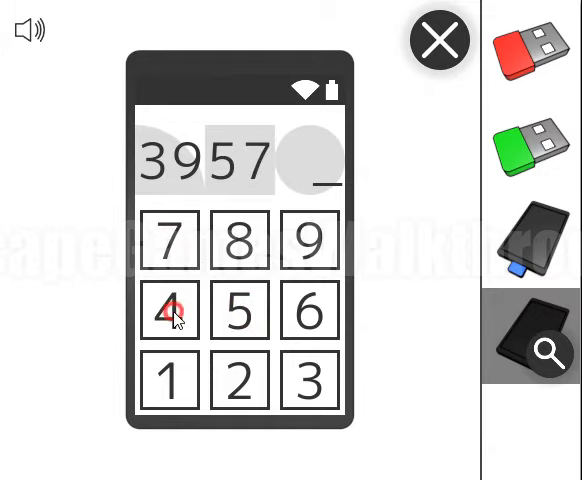
click(171, 311)
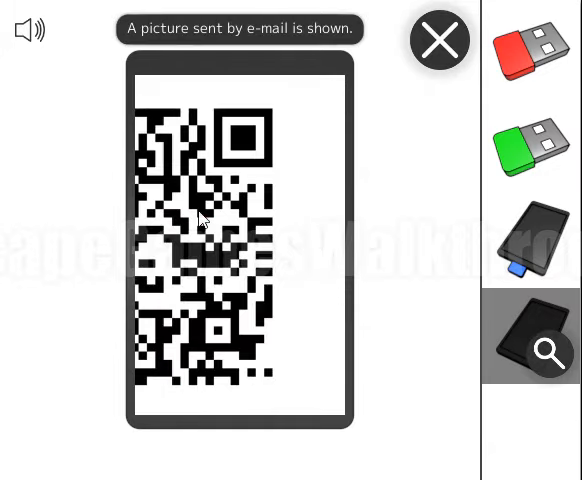
click(438, 40)
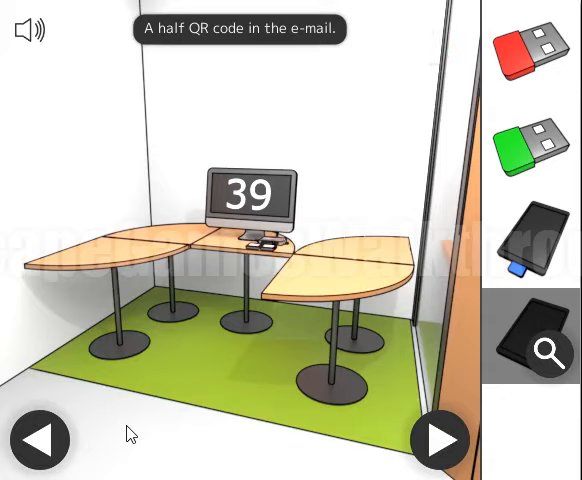
click(438, 440)
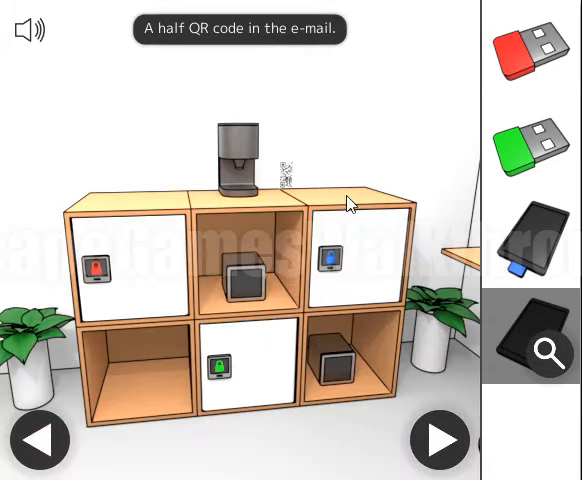
Take the blue USB stick from the blue-lock cubby and collect the USB hub.
click(288, 165)
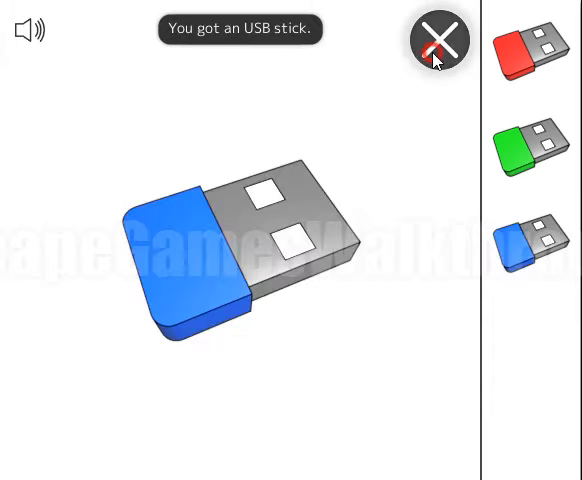
click(437, 40)
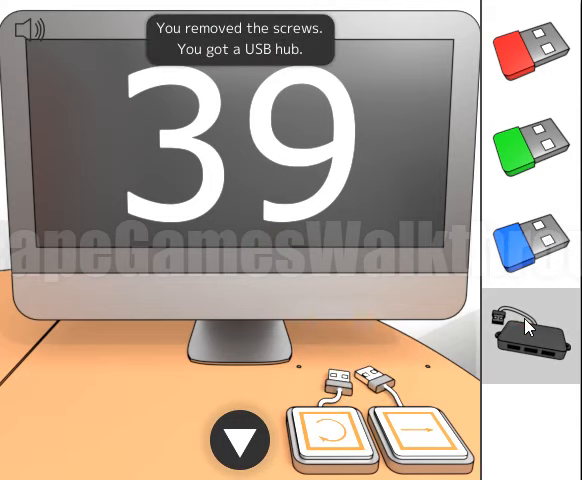
click(237, 440)
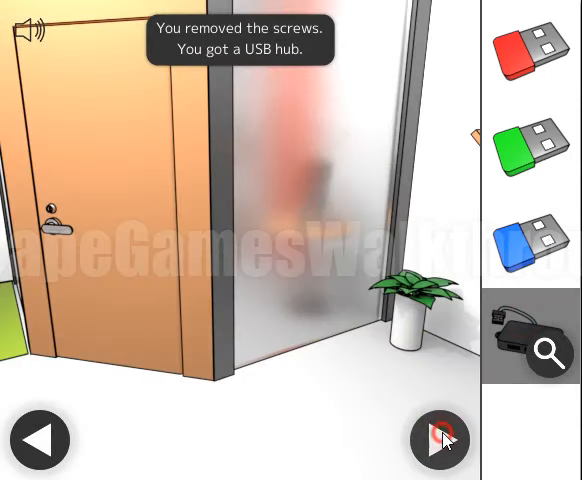
Open the green, red and blue door locks with their matching USB sticks.
click(441, 440)
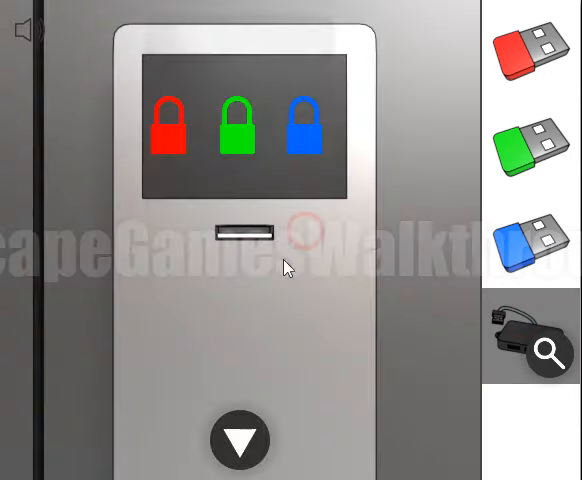
click(531, 50)
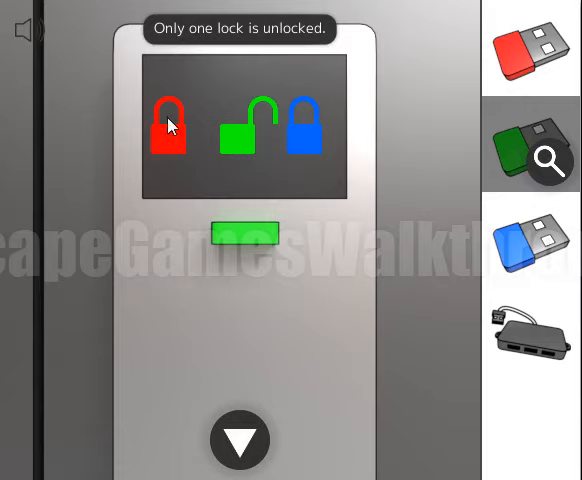
click(239, 127)
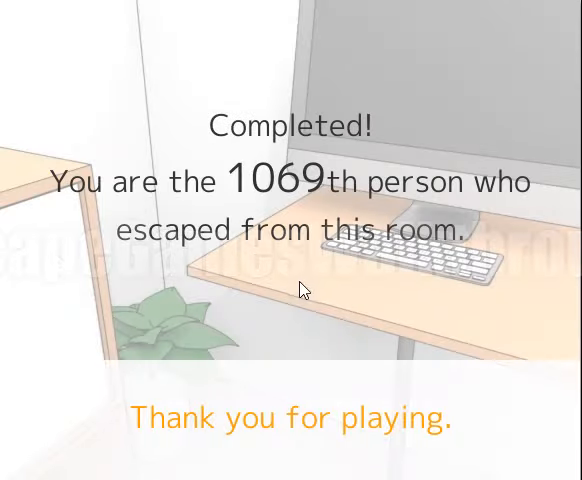
mouse_move(287, 322)
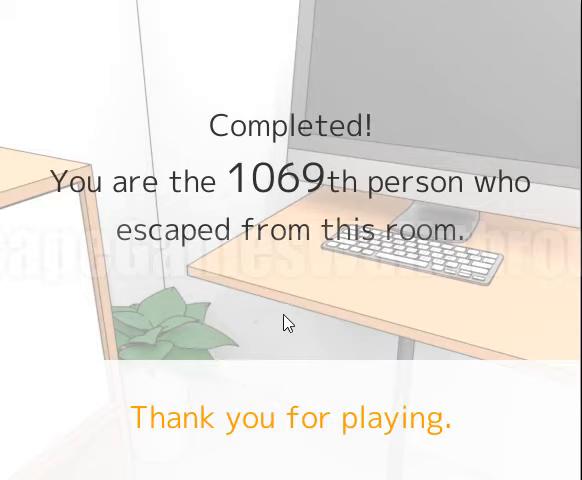